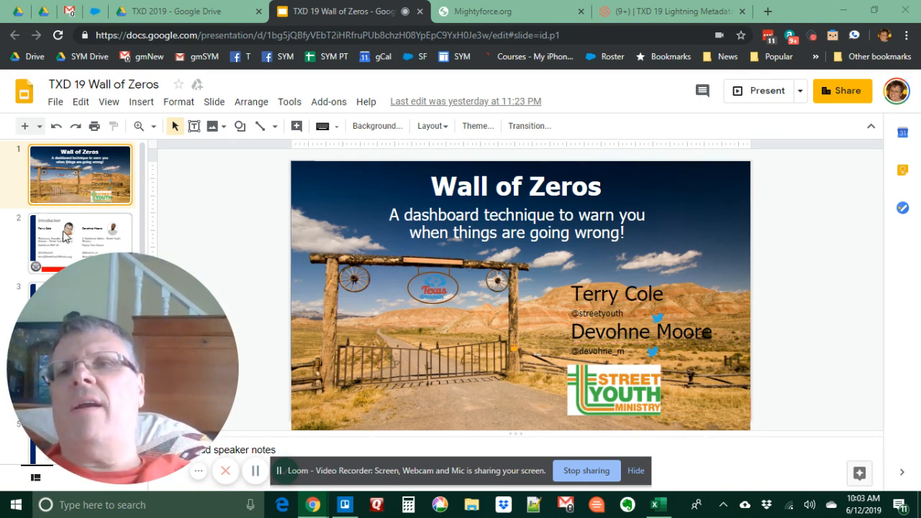
# Select slide 5, 'SYM Wall of Zeros (another look)', in the filmstrip.
pyautogui.click(79, 242)
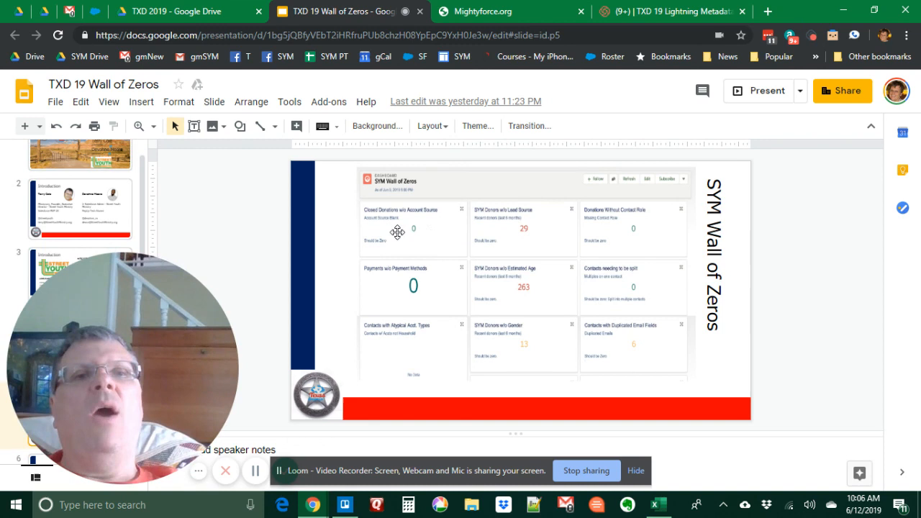
pyautogui.moveTo(551, 213)
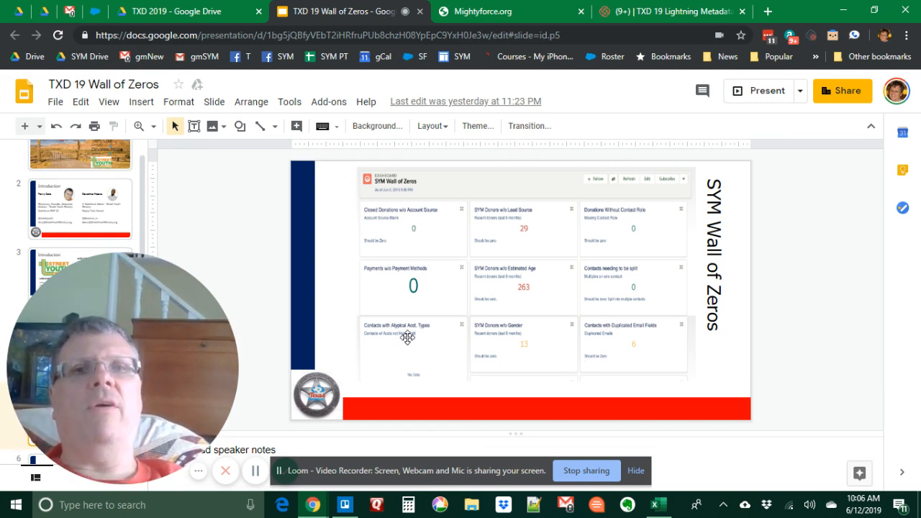
pyautogui.moveTo(615, 303)
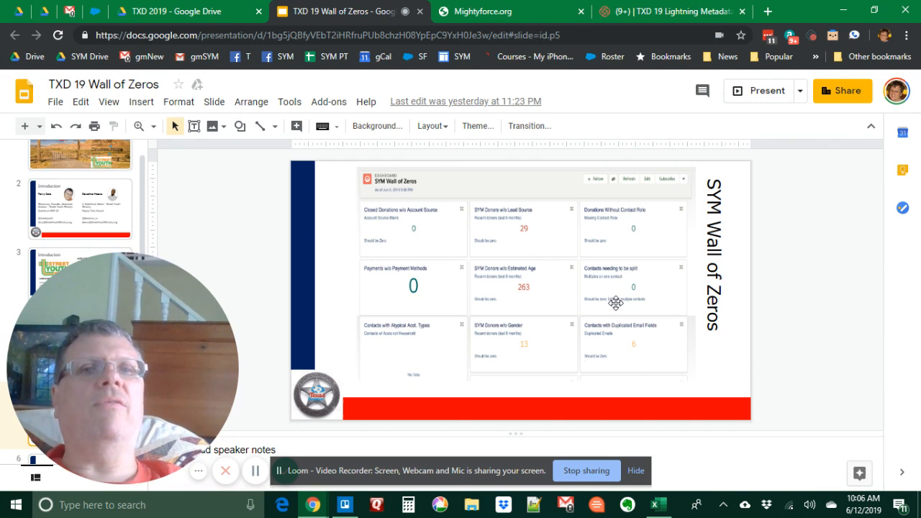
pyautogui.moveTo(646, 360)
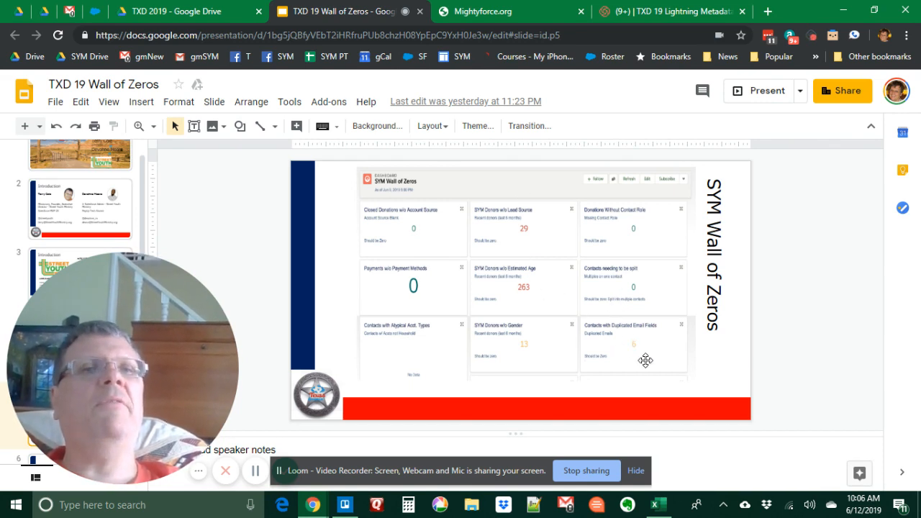
pyautogui.moveTo(638, 339)
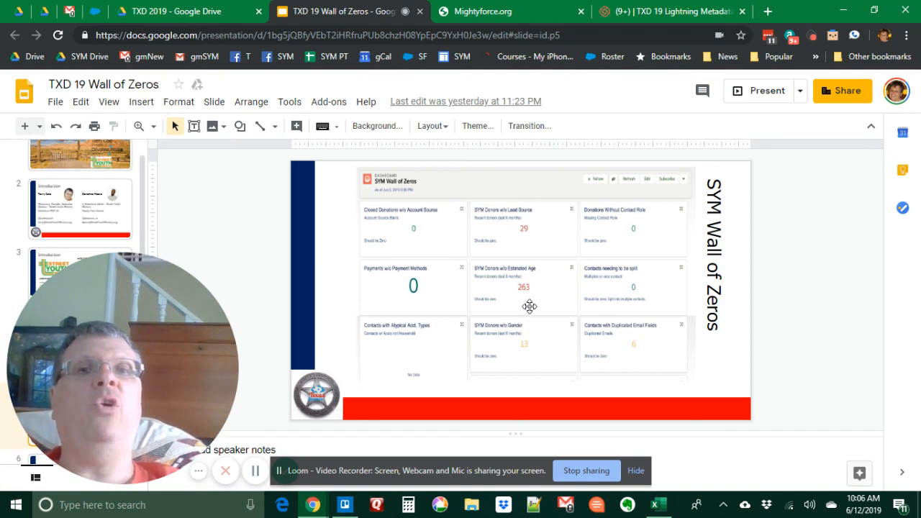
pyautogui.moveTo(526, 367)
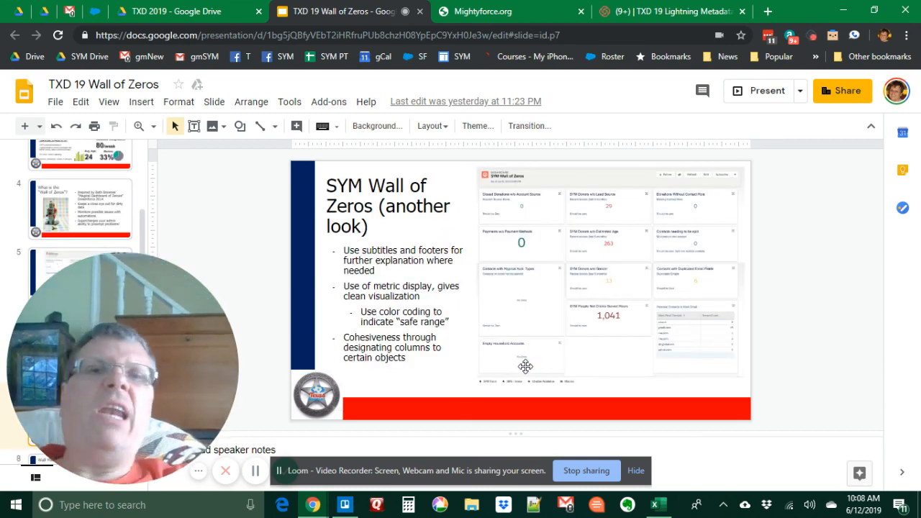
pyautogui.moveTo(472, 216)
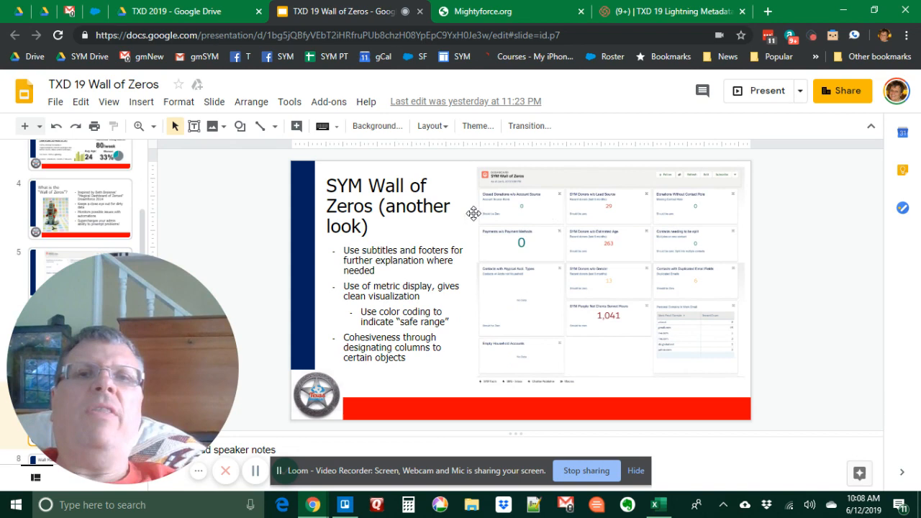
pyautogui.moveTo(465, 214)
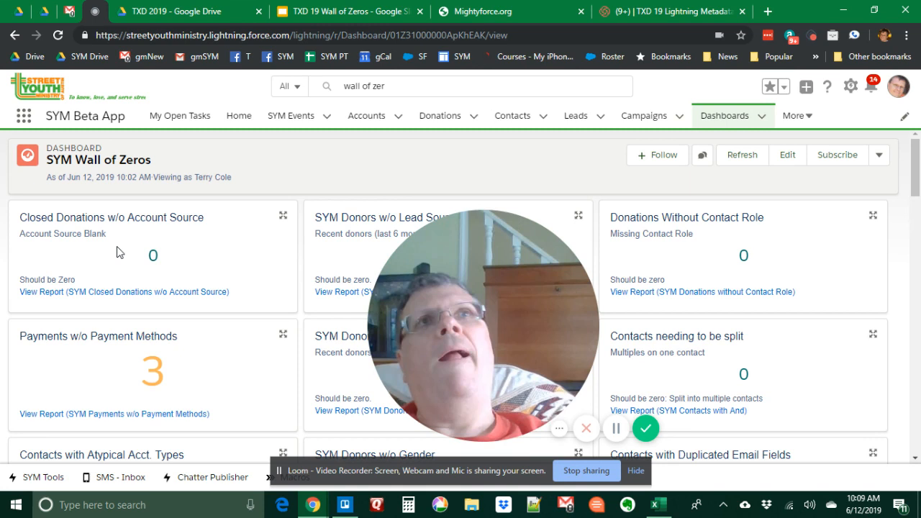
pyautogui.moveTo(99, 373)
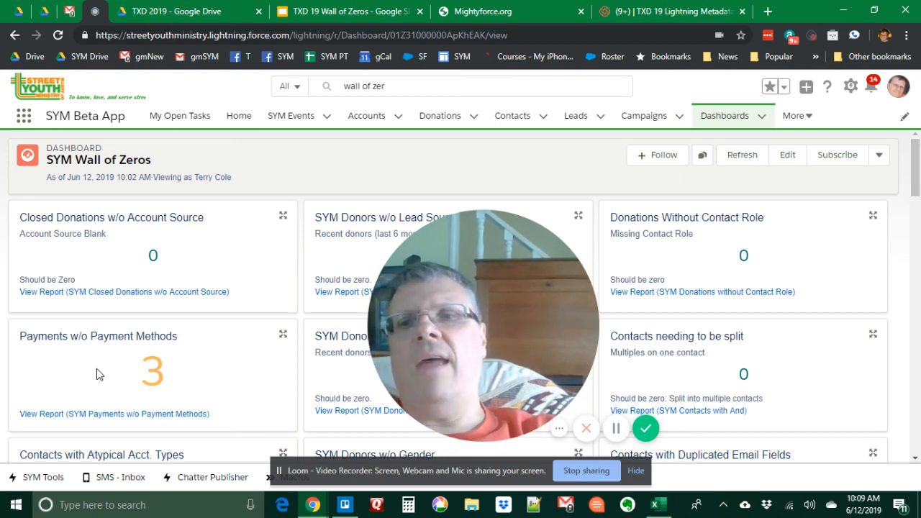
# Scroll down the data-quality dashboard to the Household Accounts with No Contacts tile.
pyautogui.scroll(-3)
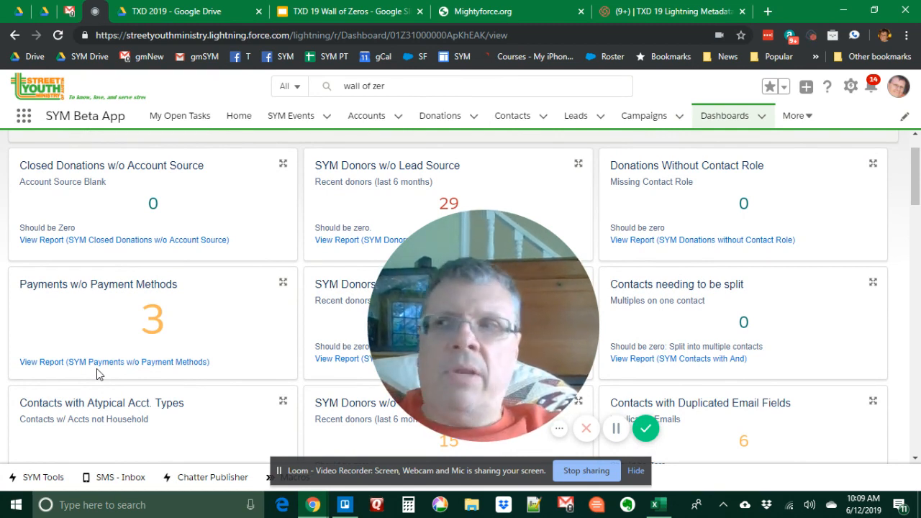
pyautogui.scroll(-3)
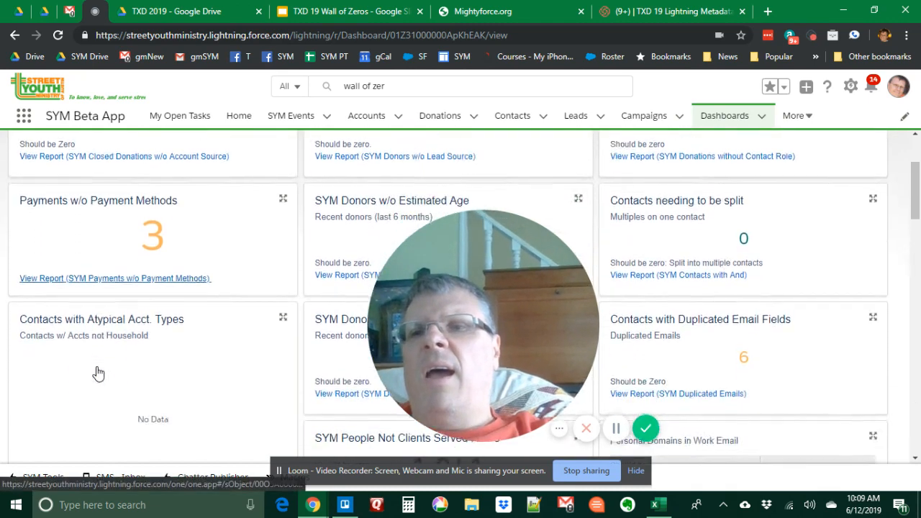
pyautogui.scroll(-3)
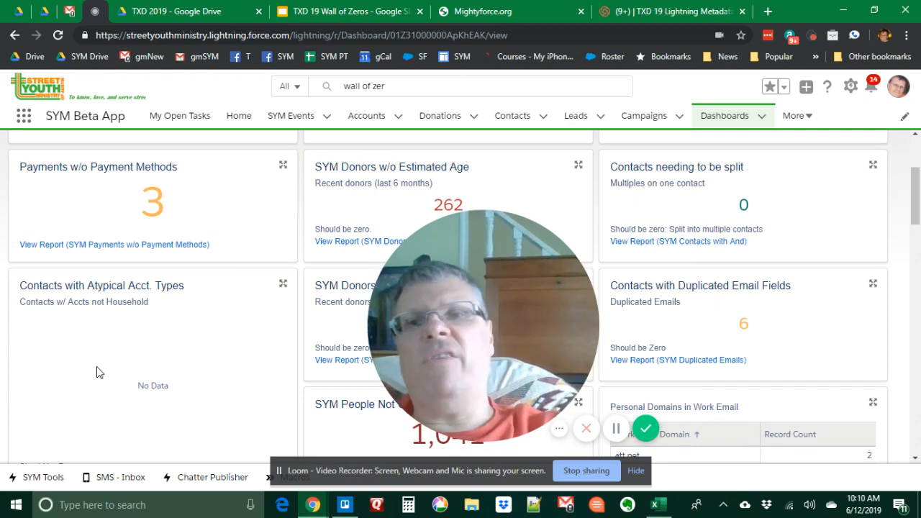
pyautogui.scroll(-3)
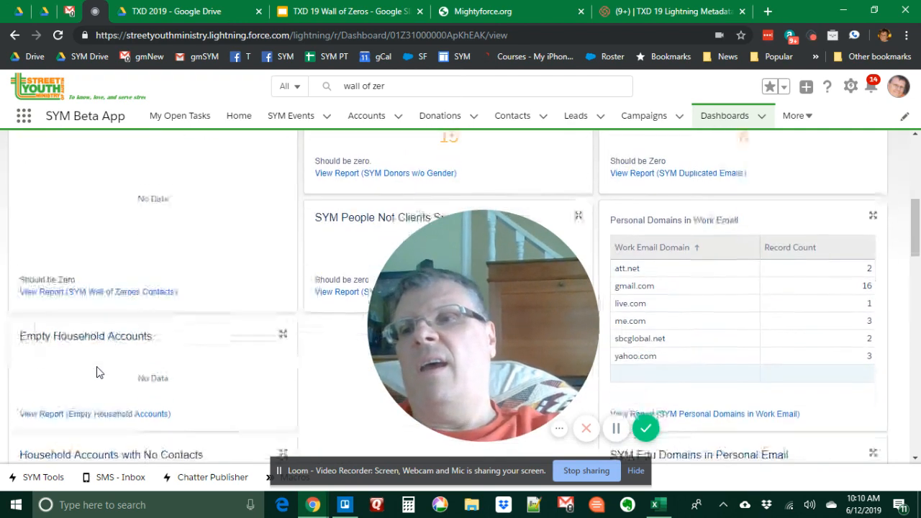
pyautogui.scroll(-3)
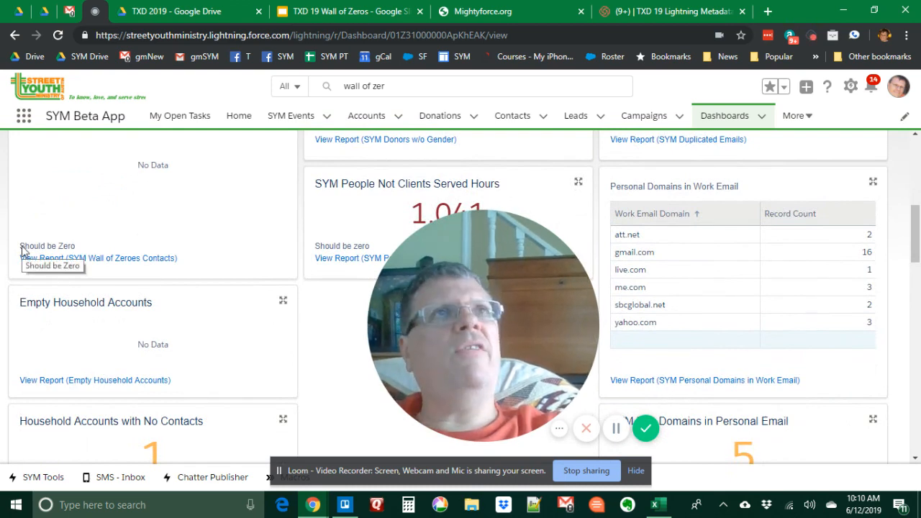
pyautogui.scroll(-3)
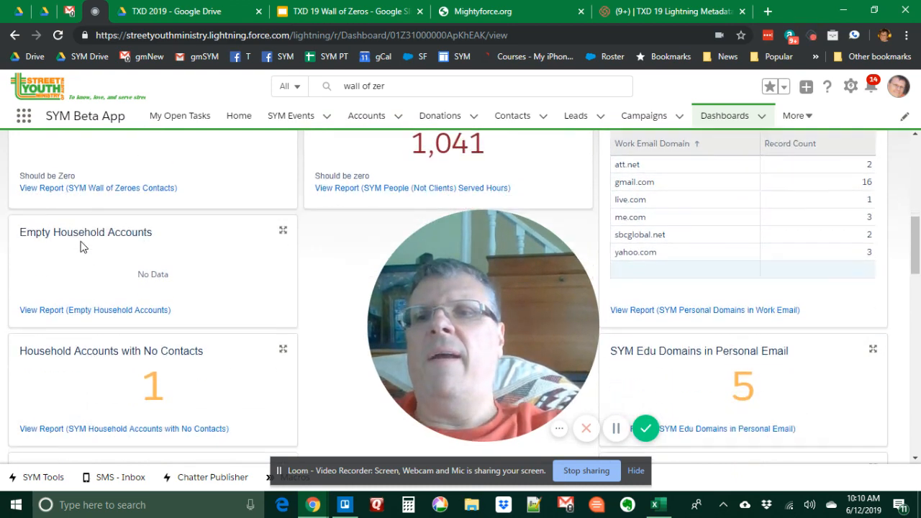
pyautogui.scroll(-3)
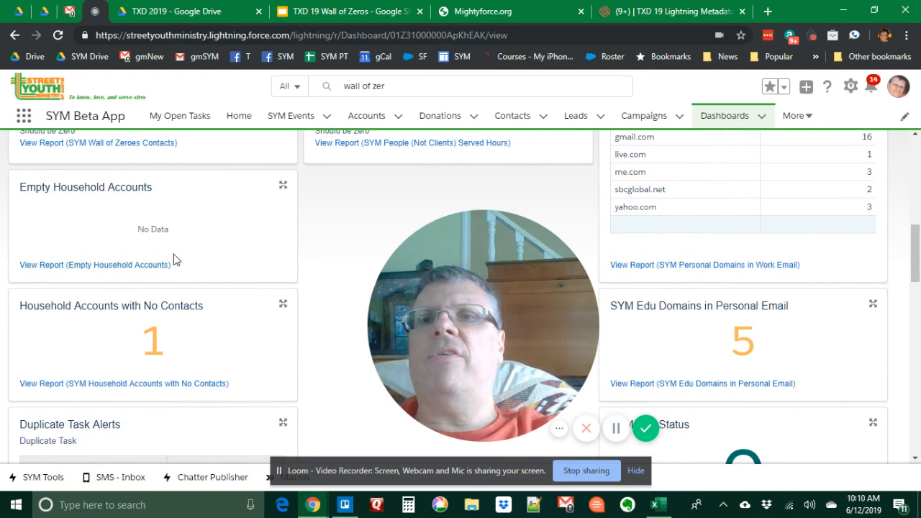
pyautogui.moveTo(181, 313)
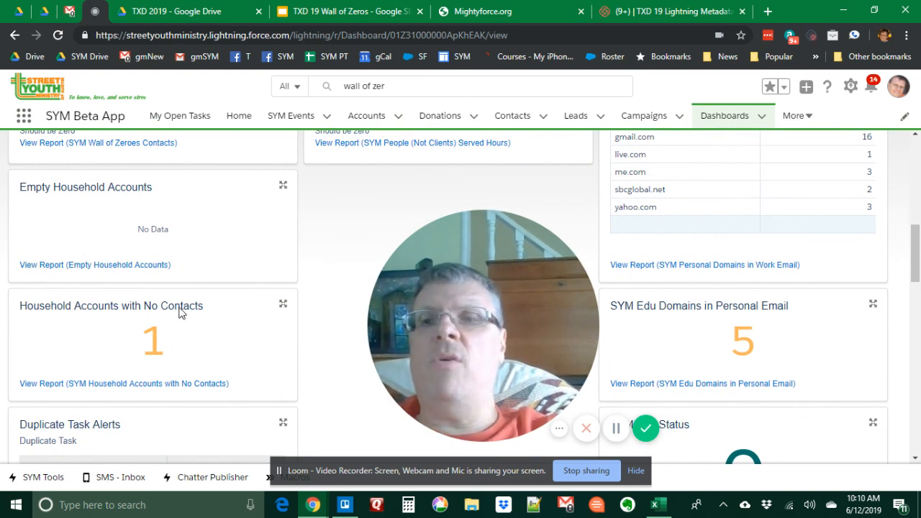
pyautogui.moveTo(188, 311)
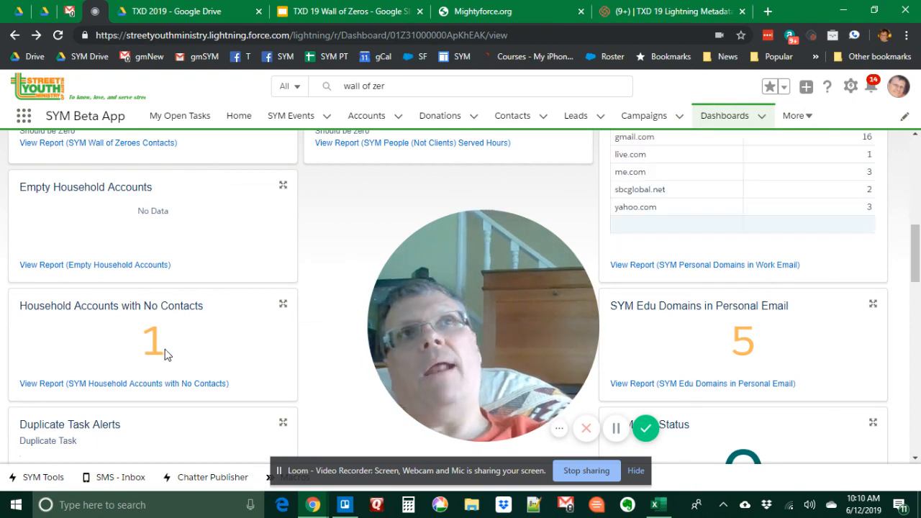
# Scroll through the remaining dashboard tiles, then return to the TXD 19 Wall of Zeros deck.
pyautogui.scroll(-3)
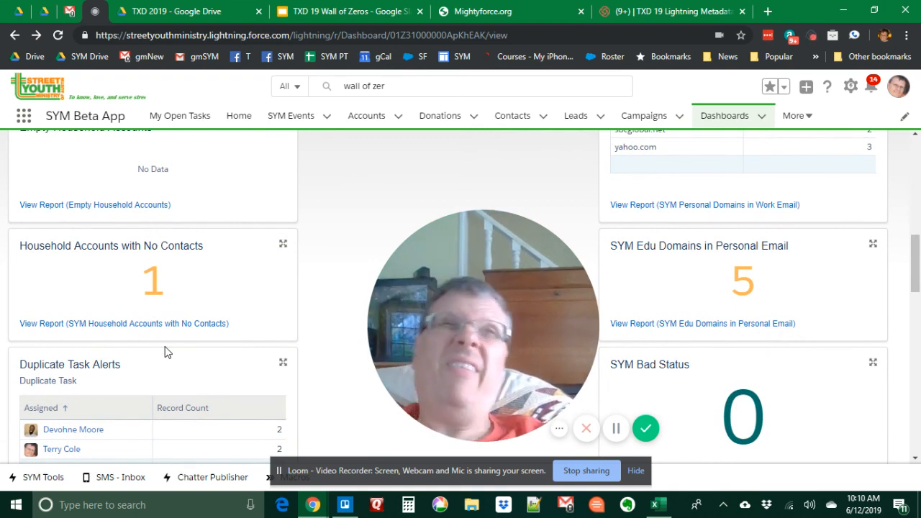
pyautogui.moveTo(167, 352)
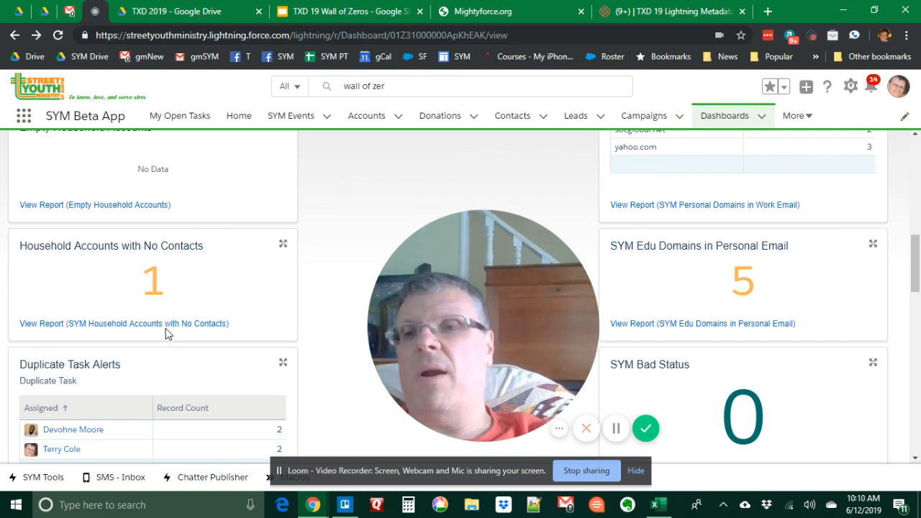
pyautogui.scroll(-3)
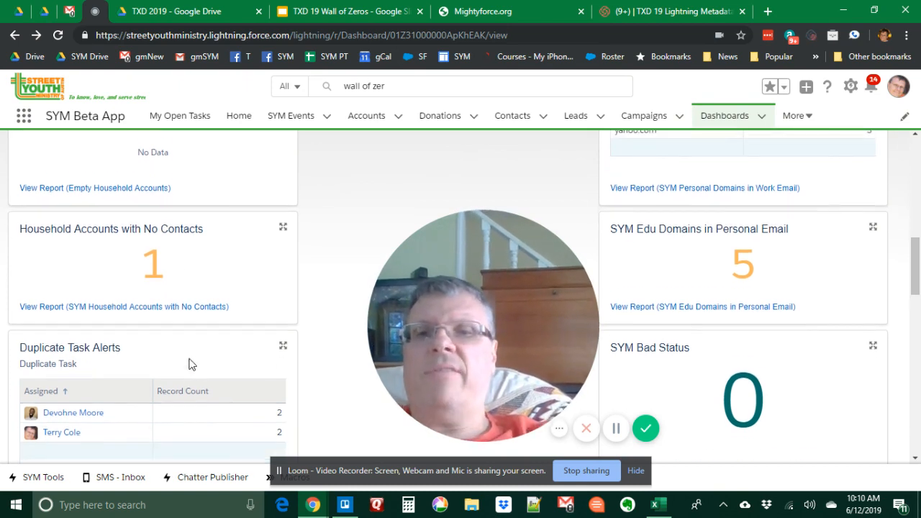
pyautogui.scroll(-3)
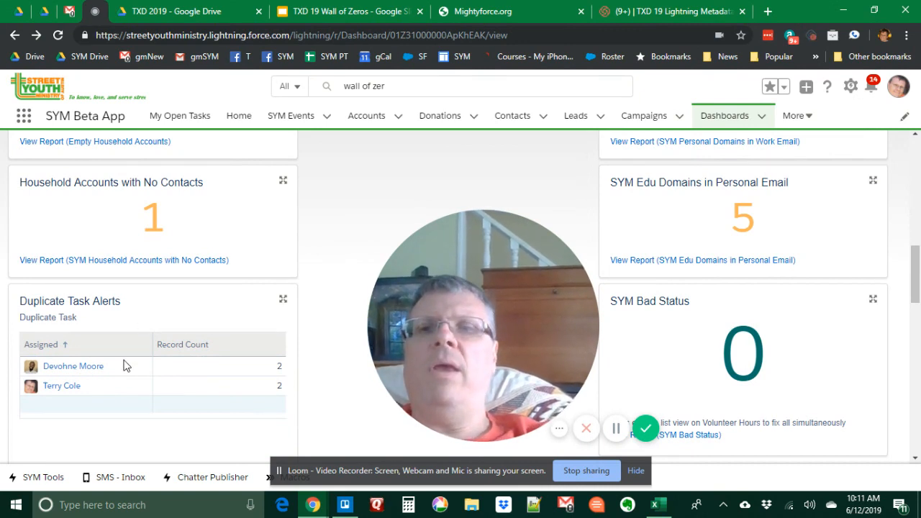
pyautogui.moveTo(198, 380)
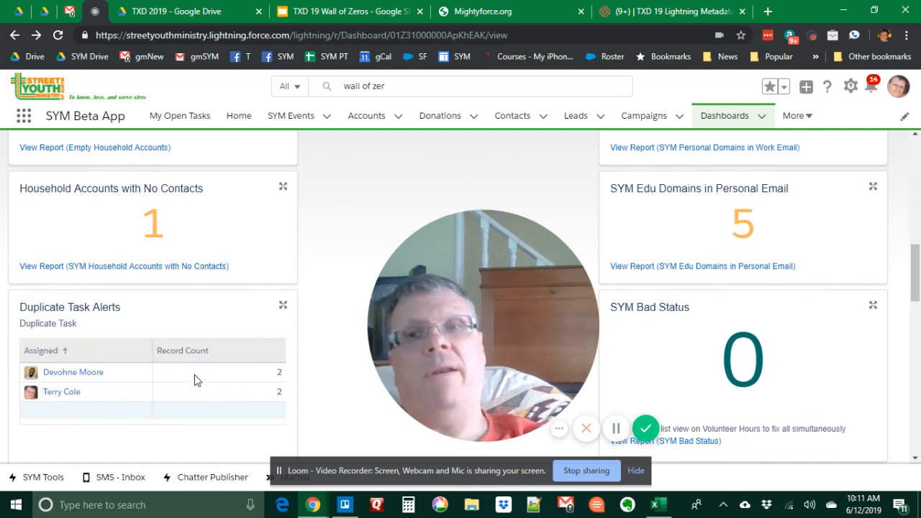
pyautogui.scroll(-3)
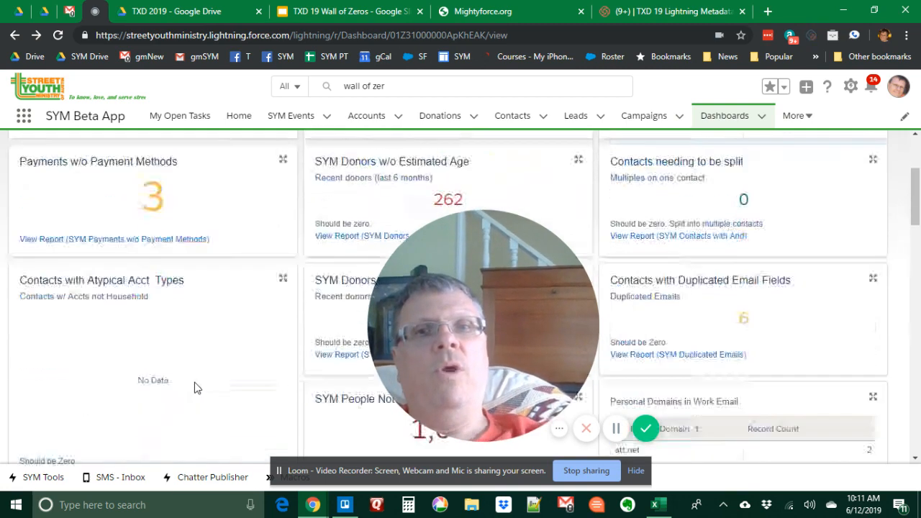
pyautogui.scroll(3)
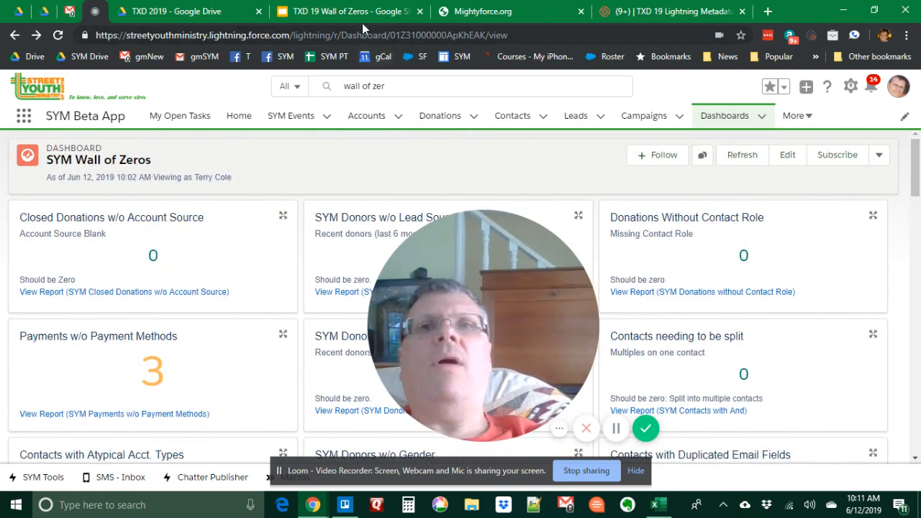
pyautogui.click(338, 11)
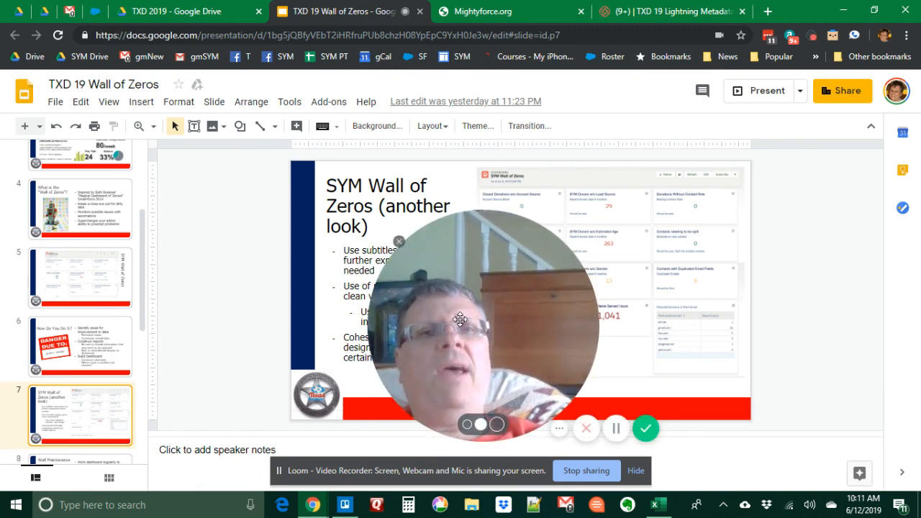
pyautogui.moveTo(482, 320); pyautogui.dragTo(140, 338)
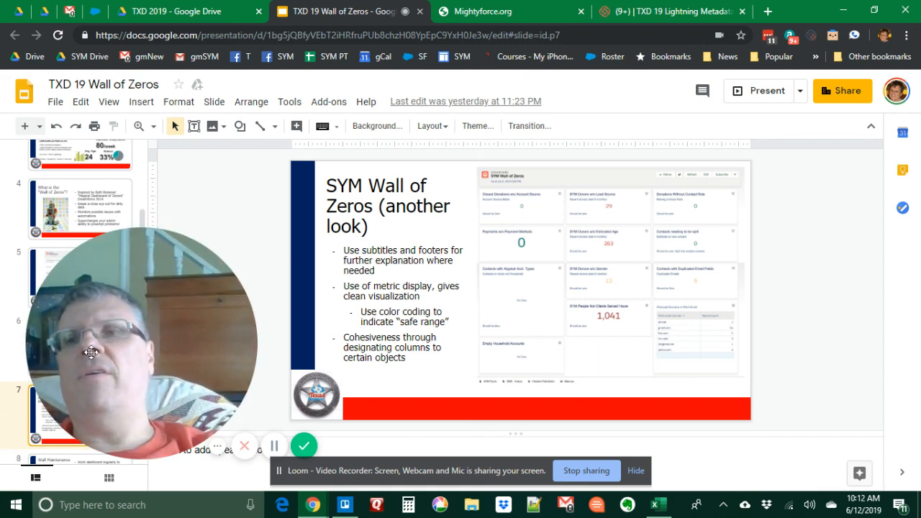
pyautogui.moveTo(320, 285)
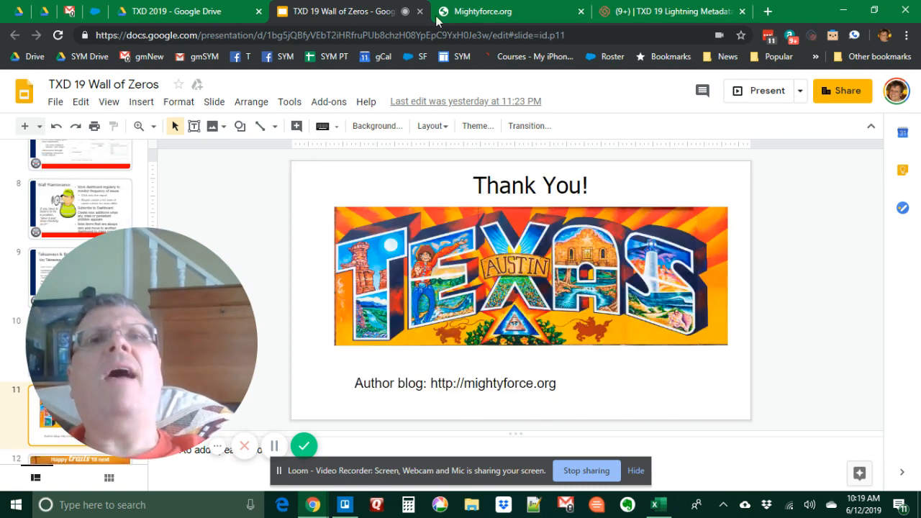
# View the Mightyforce.org welcome page, then go back to the deck's 'Happy trails' slide.
pyautogui.click(482, 12)
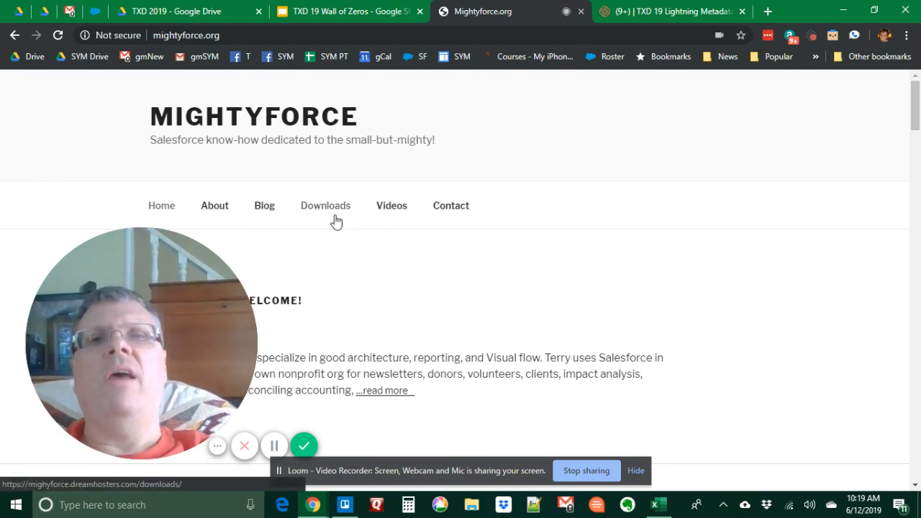
pyautogui.moveTo(174, 186)
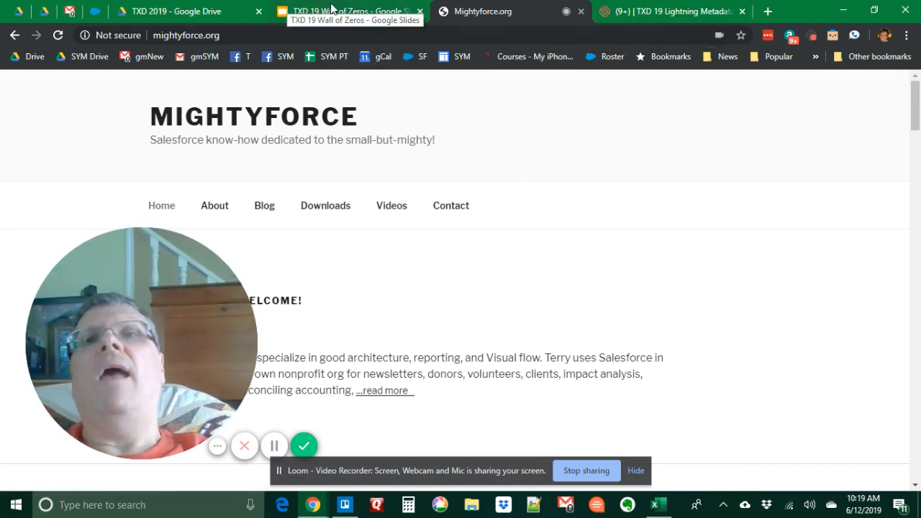
pyautogui.click(346, 10)
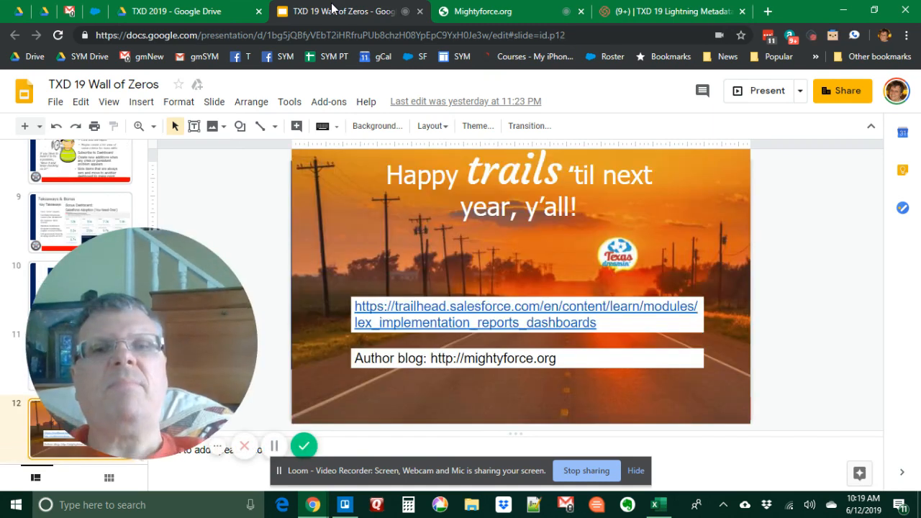